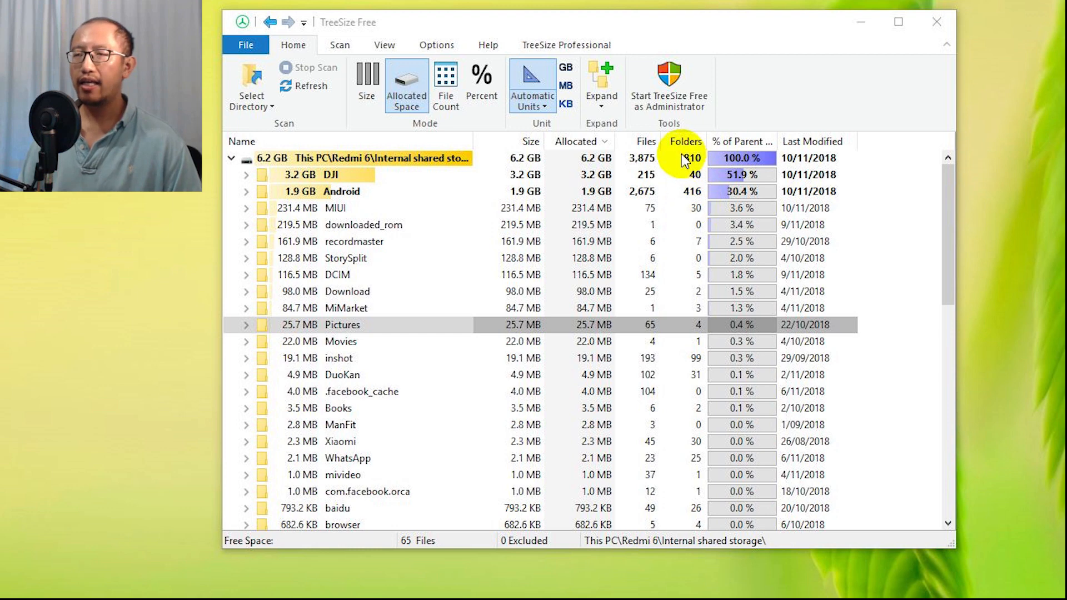
mouse_move(442, 30)
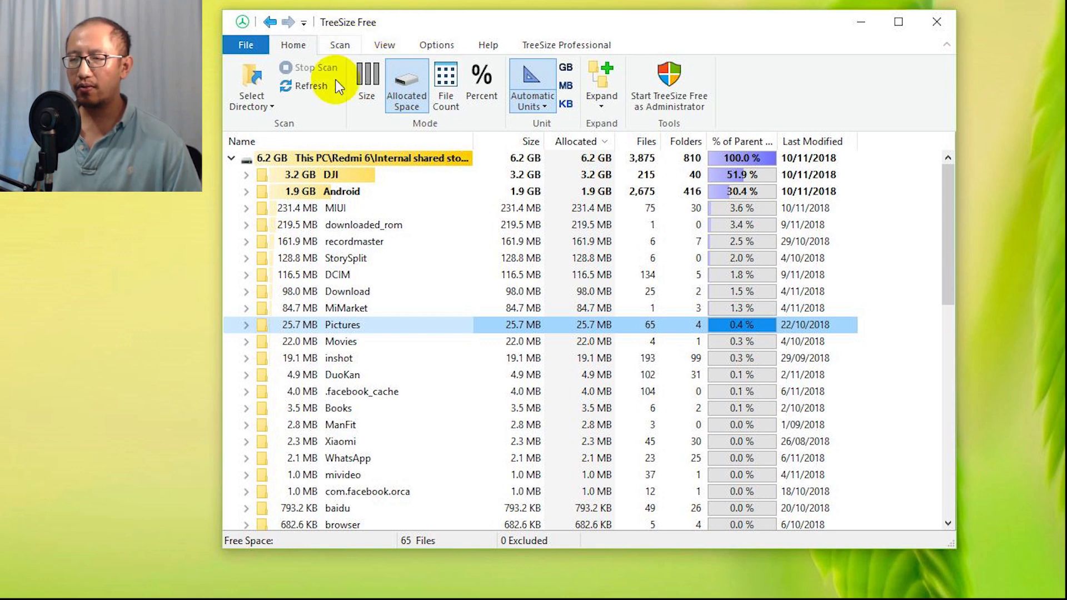
mouse_move(497, 407)
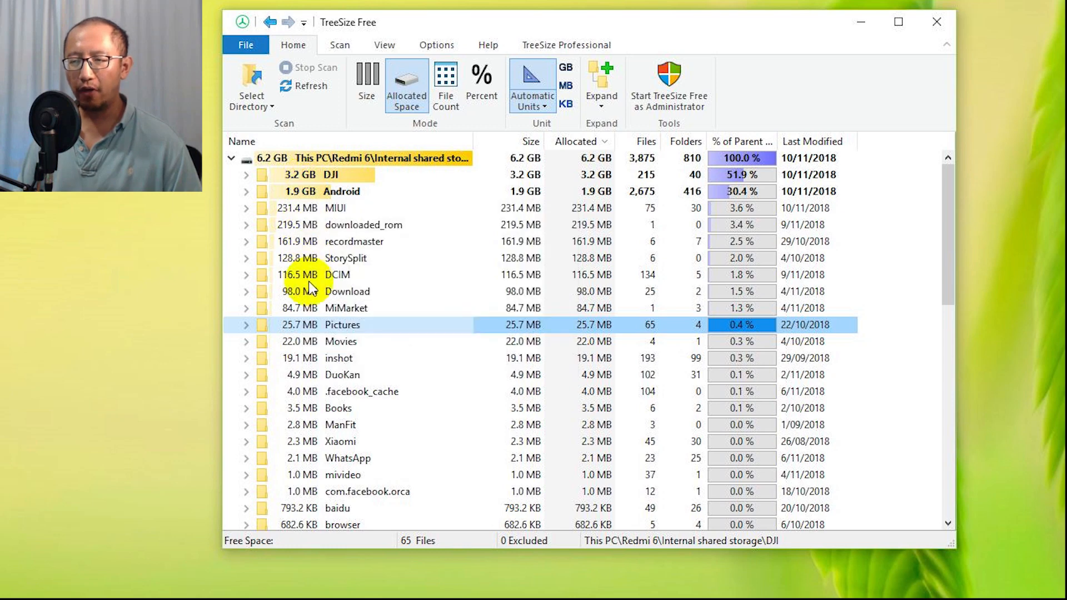
mouse_move(310, 462)
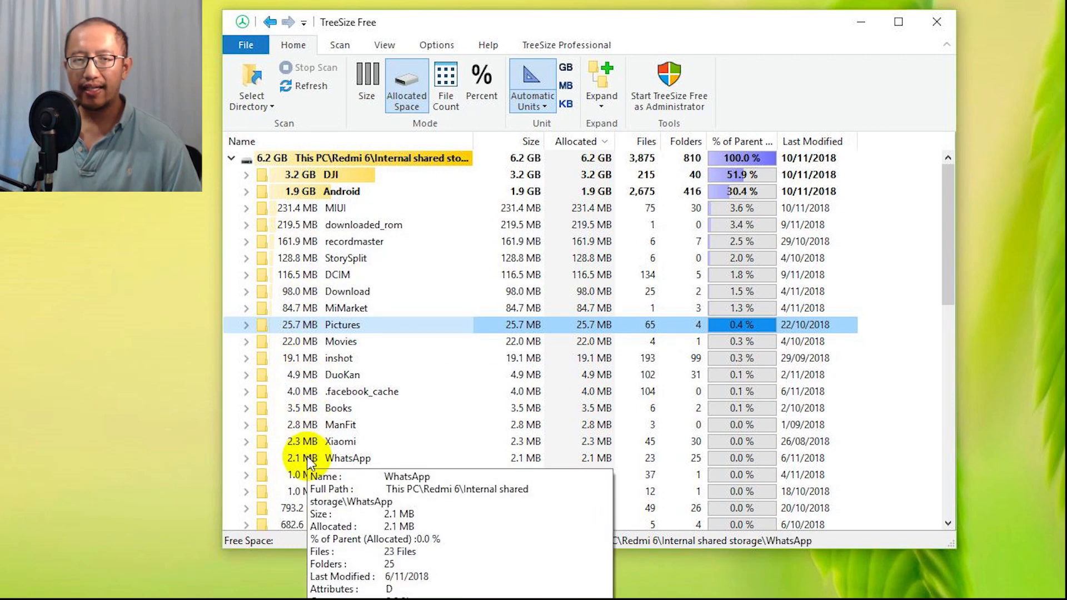
mouse_move(436, 170)
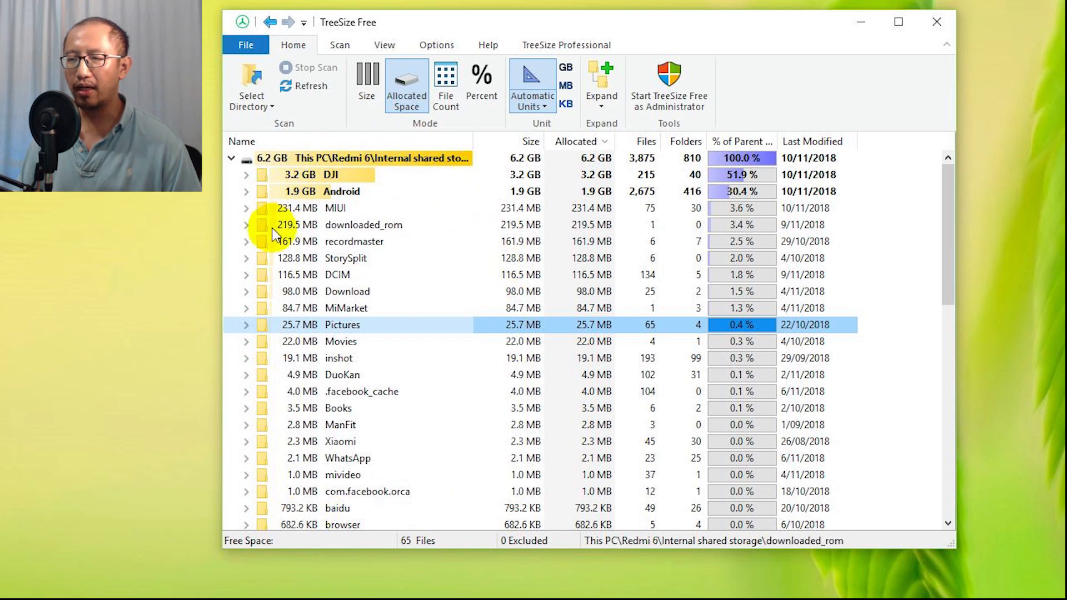
mouse_move(358, 184)
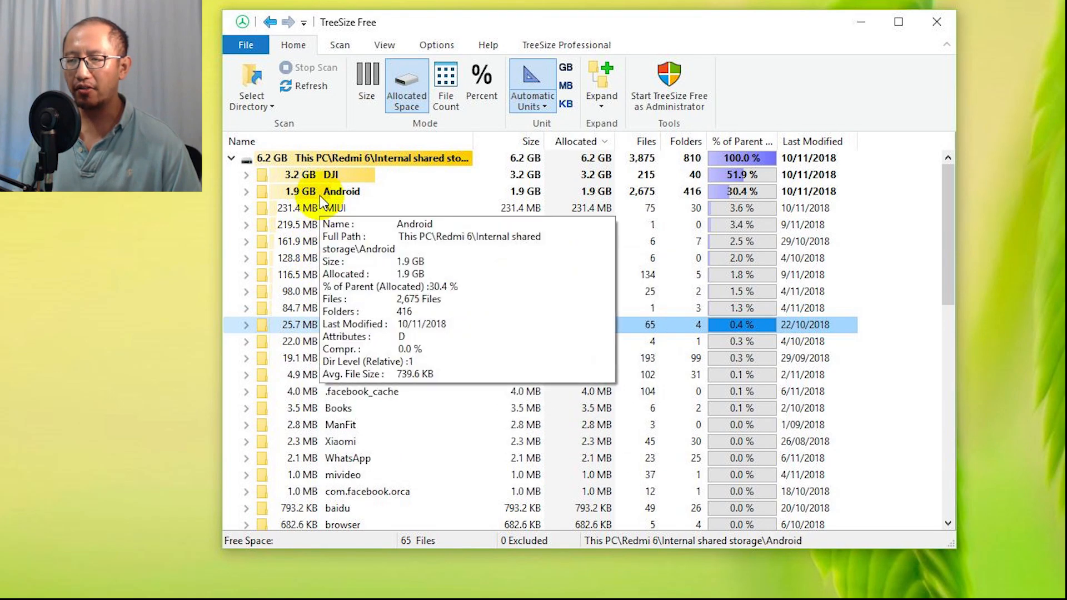
mouse_move(302, 176)
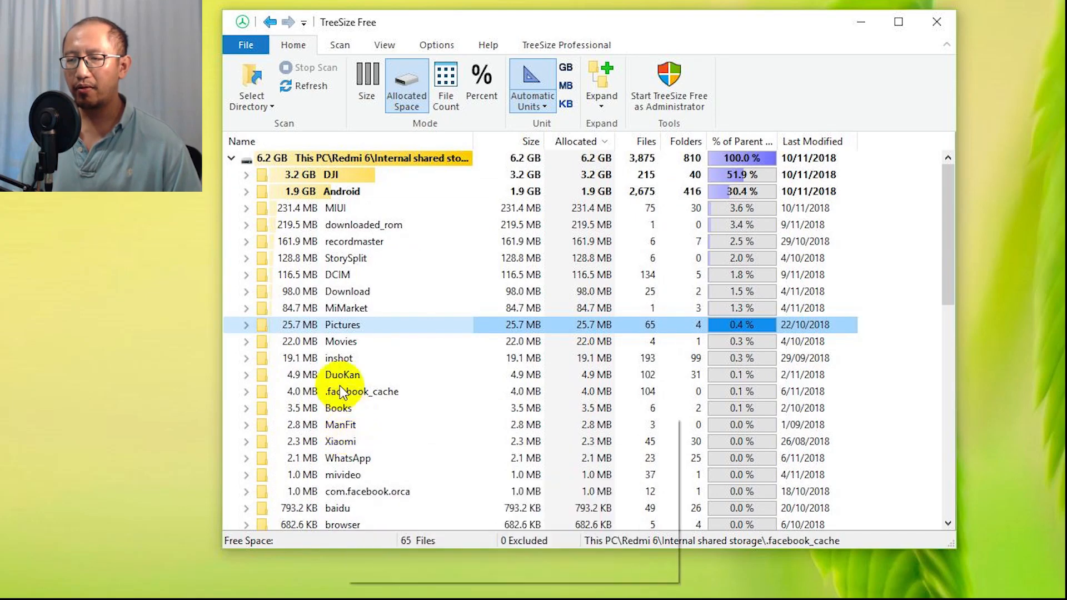
Step: Expand the Instagram folder, then request and cancel permanent deletion of its largest photo
left_click(245, 324)
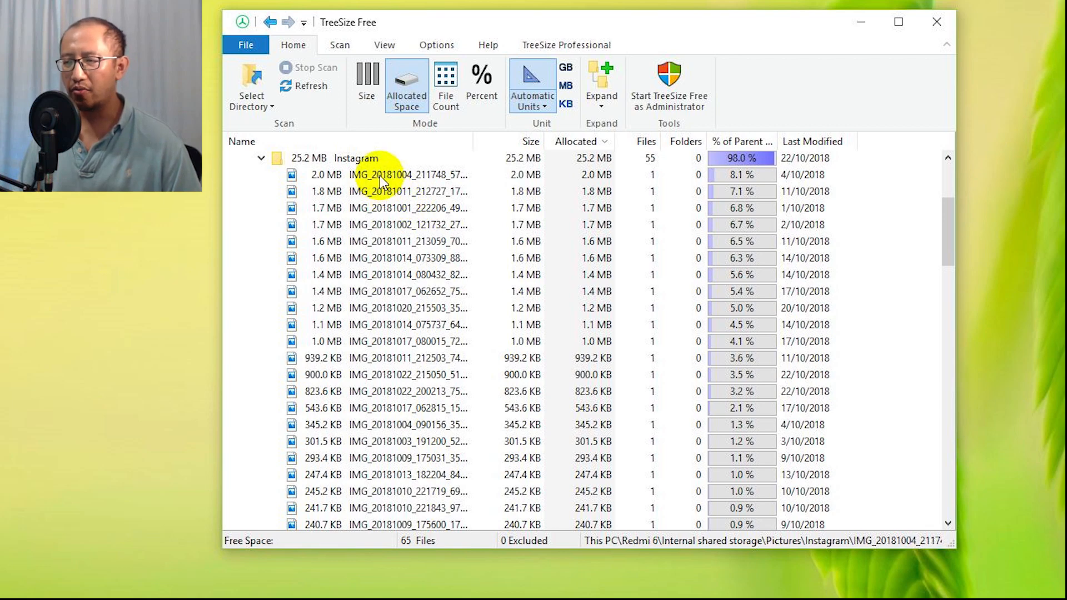
mouse_move(381, 207)
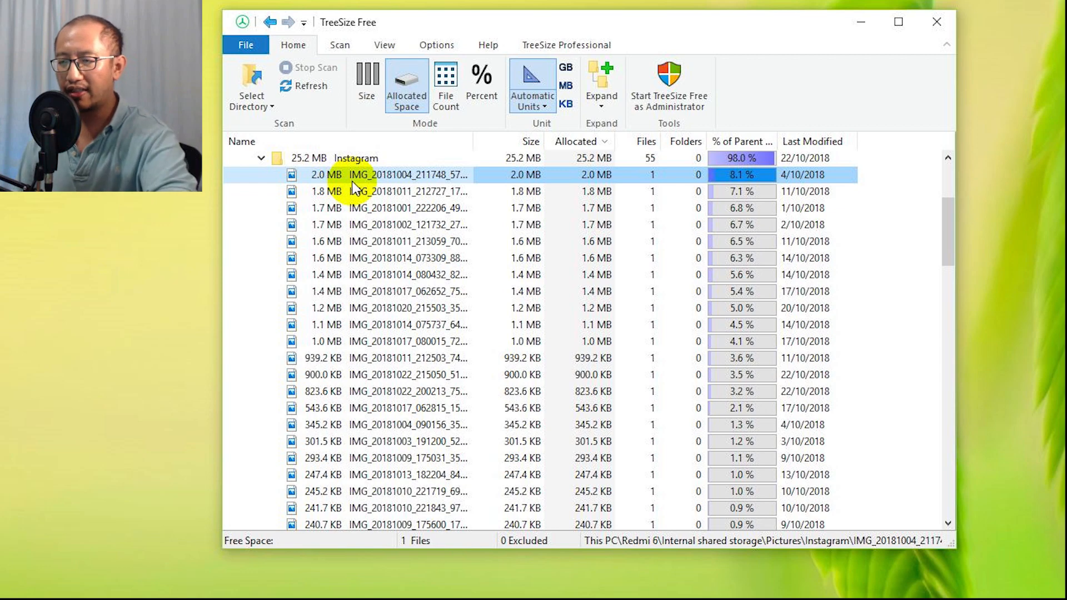
key("Delete")
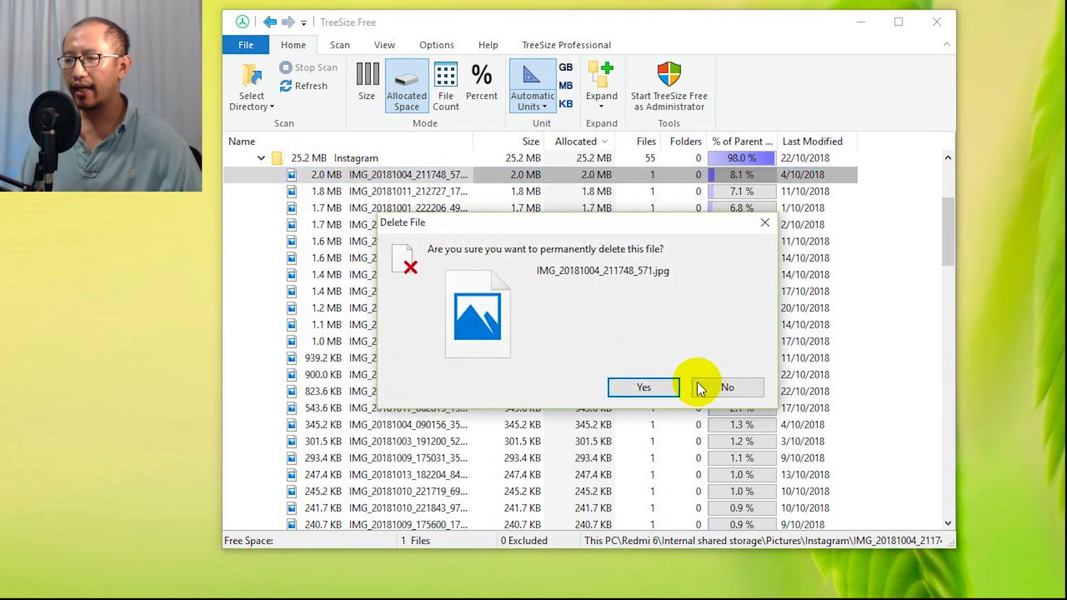
left_click(727, 388)
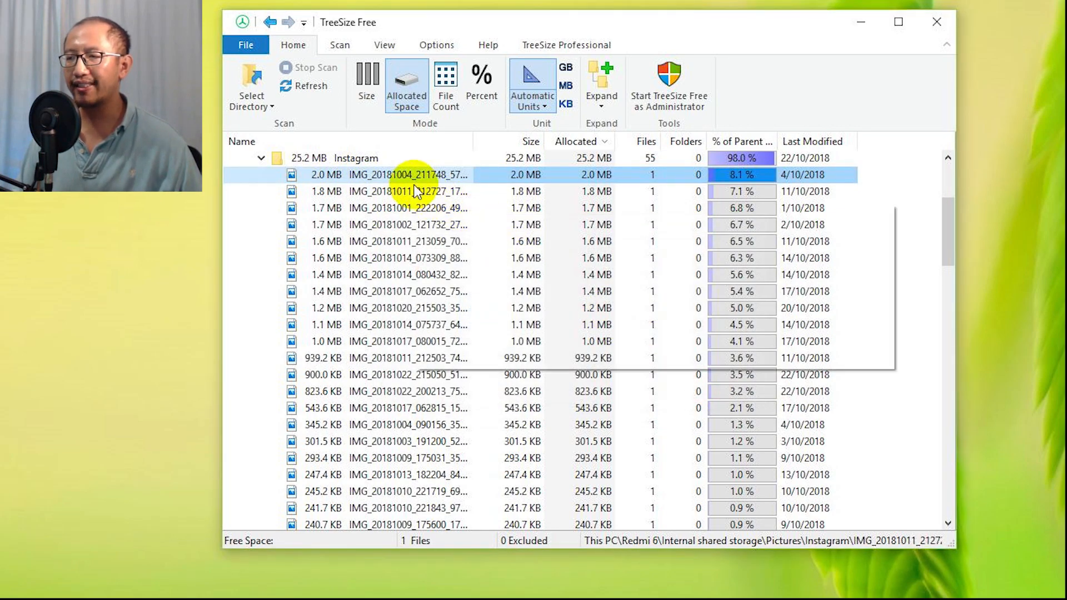
mouse_move(408, 190)
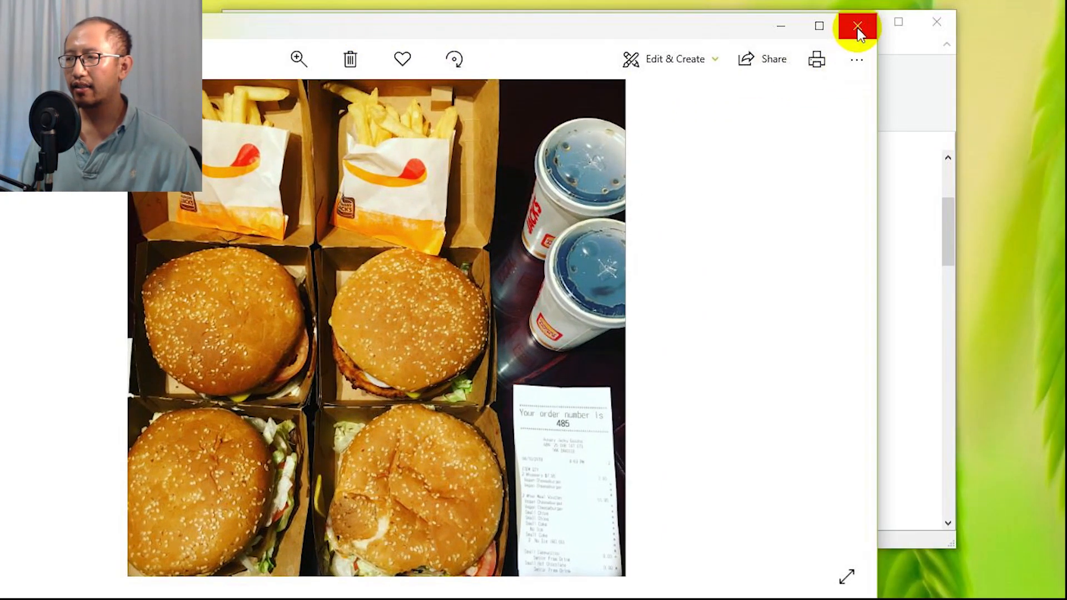
Step: Close the burger meal photo in the Photos viewer
left_click(857, 26)
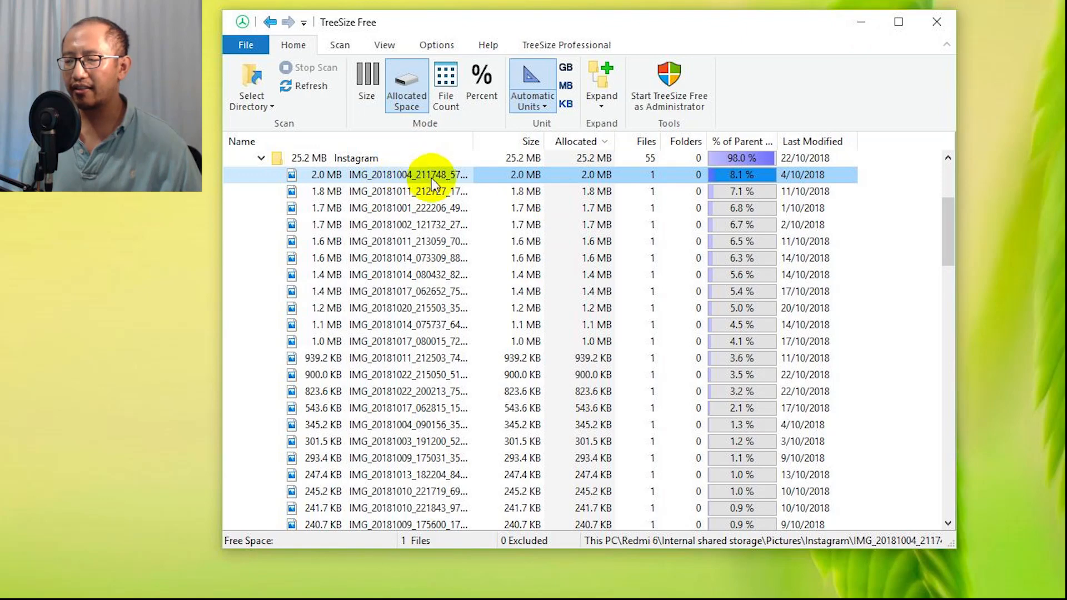
mouse_move(279, 166)
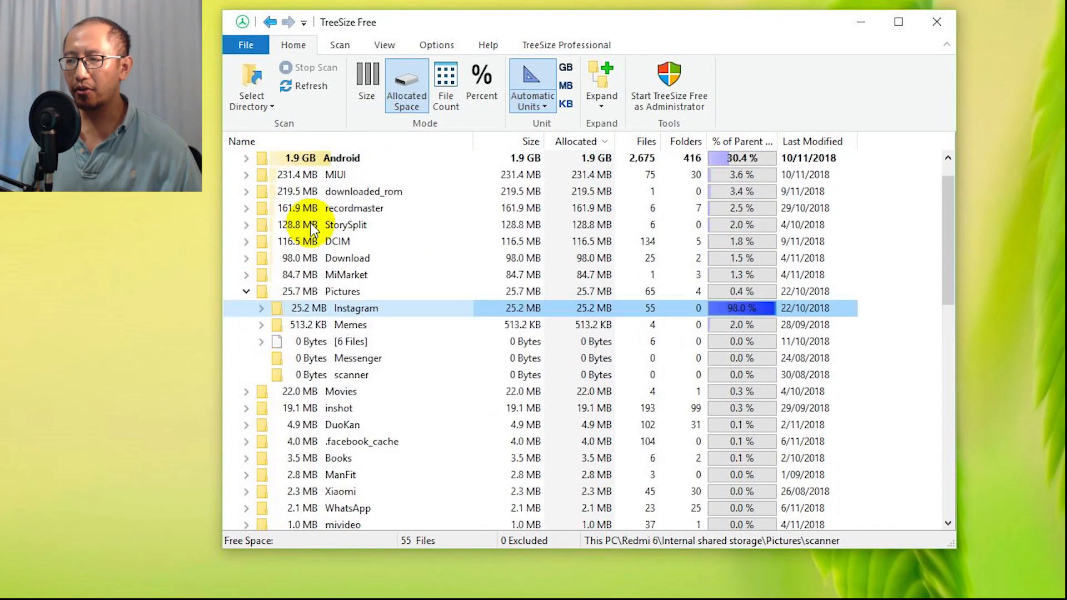
left_click(233, 158)
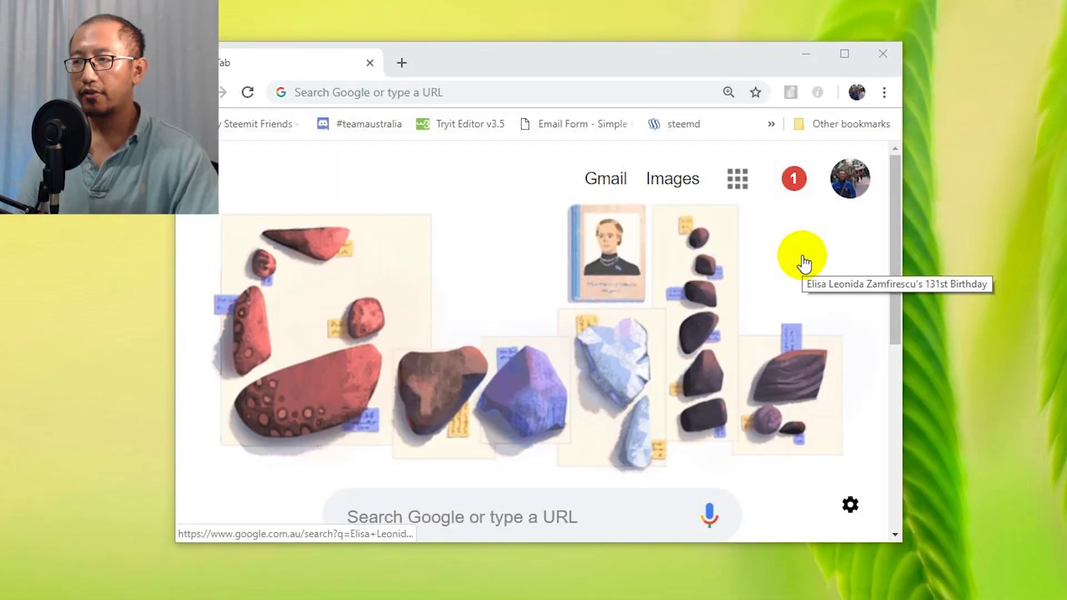
Step: Search Google for 'treesize free' from the new Chrome tab
scroll("down", 3)
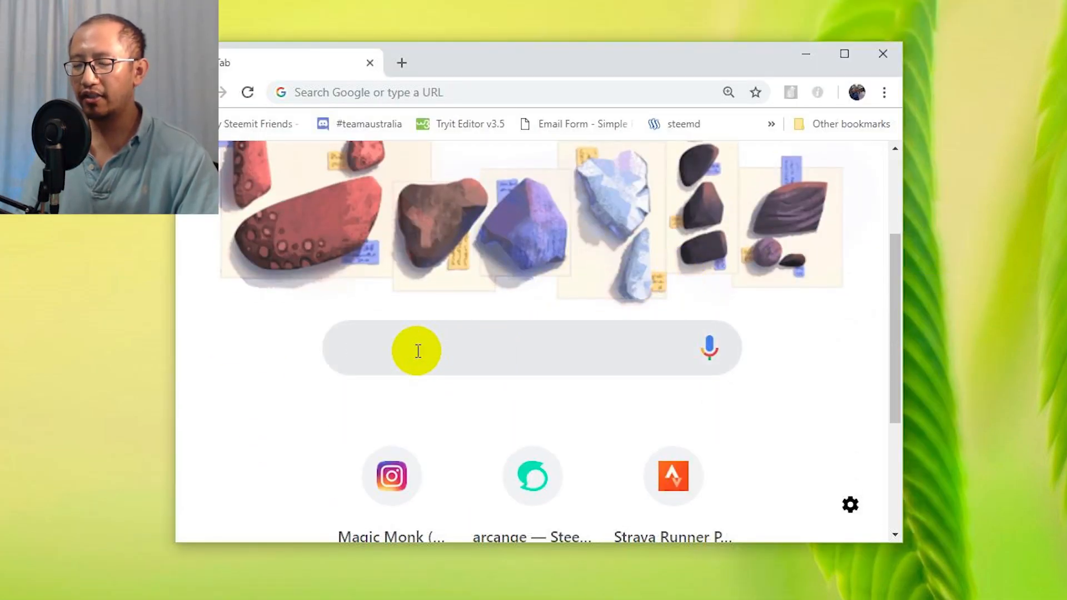
left_click(415, 349)
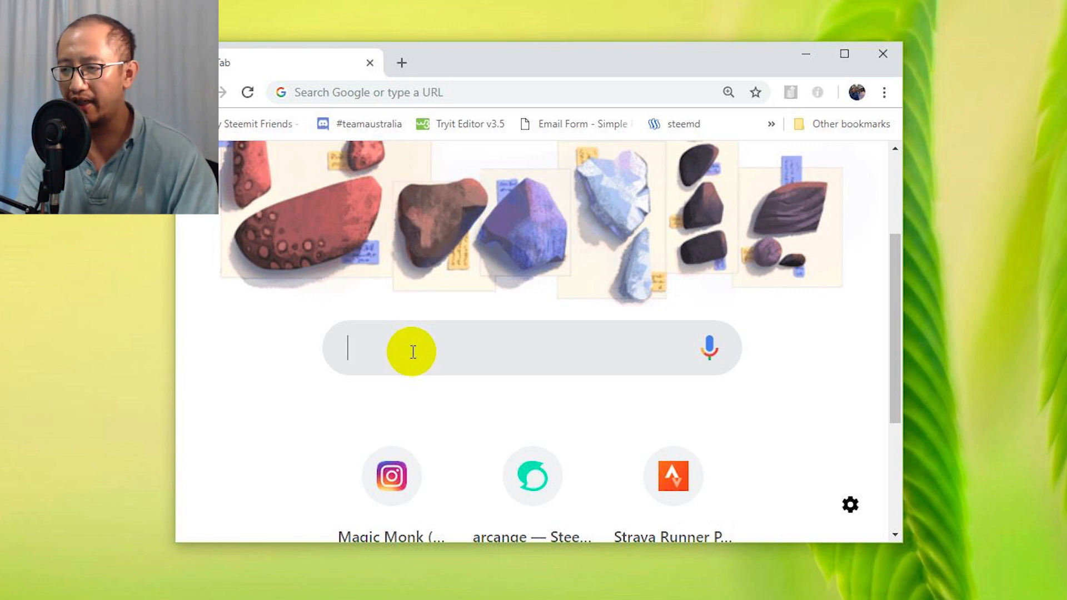
type("treesize free")
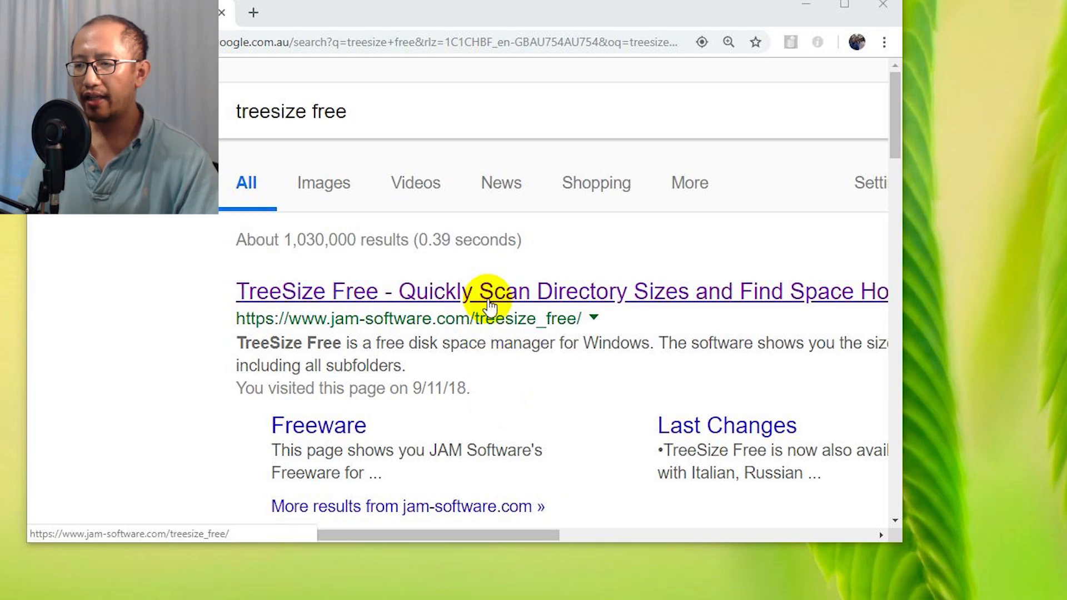
Step: Reach JAM Software's TreeSize Free download page and download TreeSizeFreeSetup.exe with installer
left_click(488, 292)
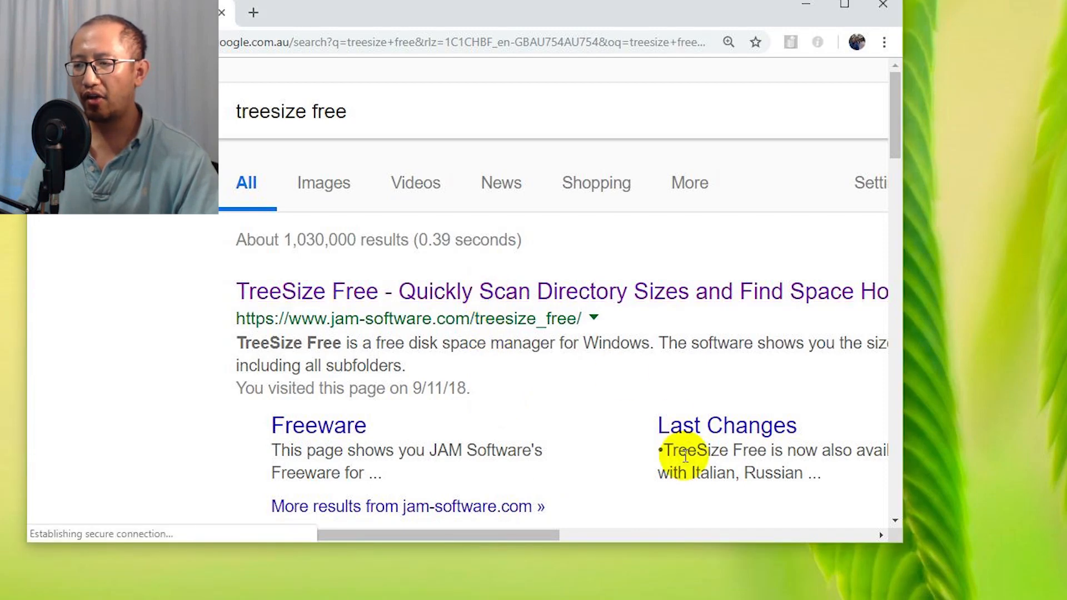
left_click(561, 291)
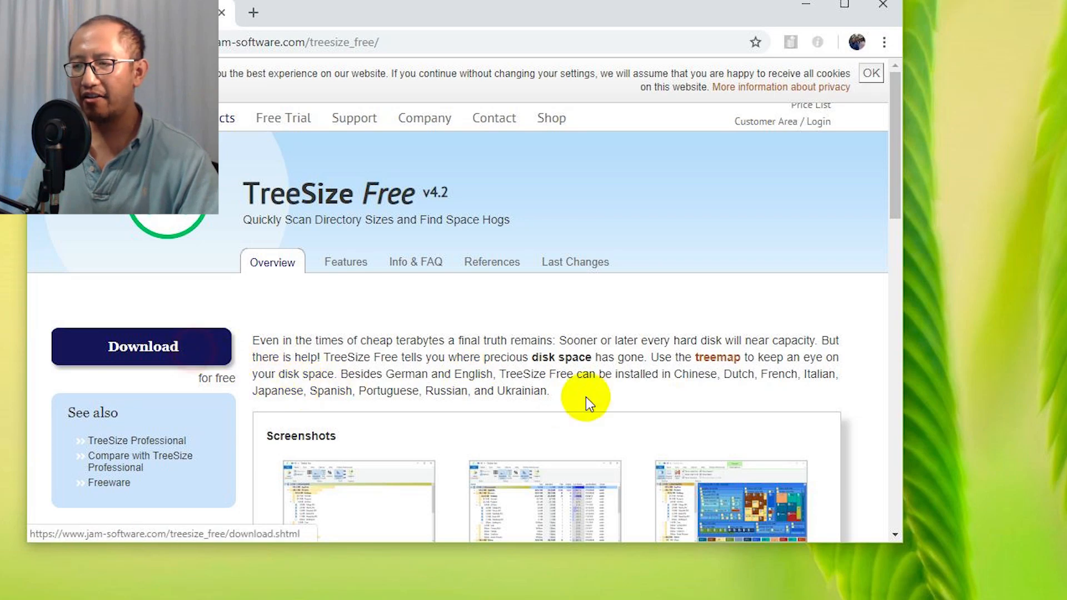
left_click(142, 347)
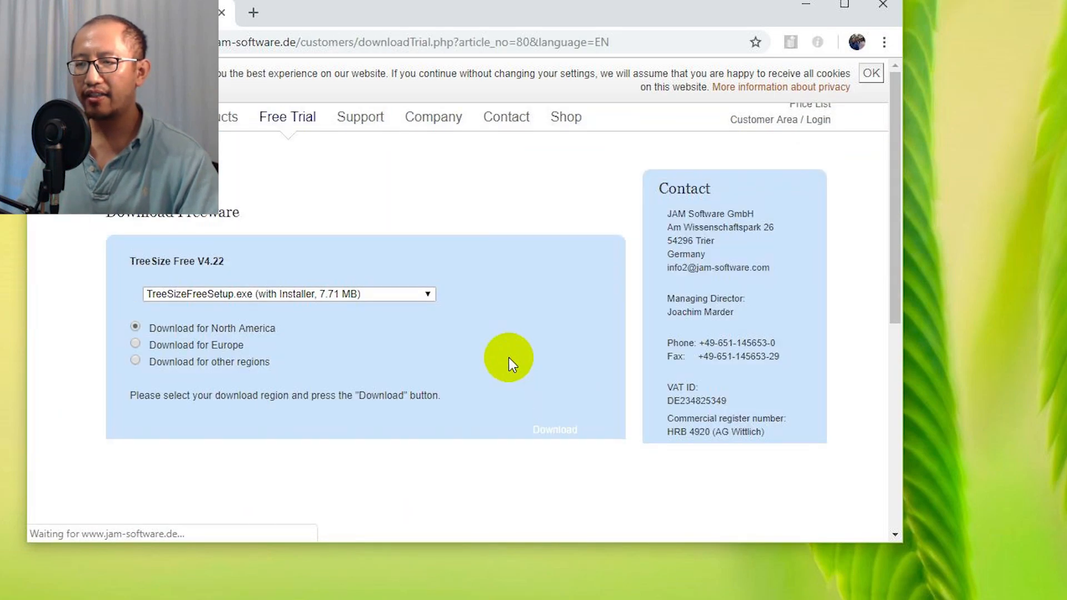
left_click(289, 294)
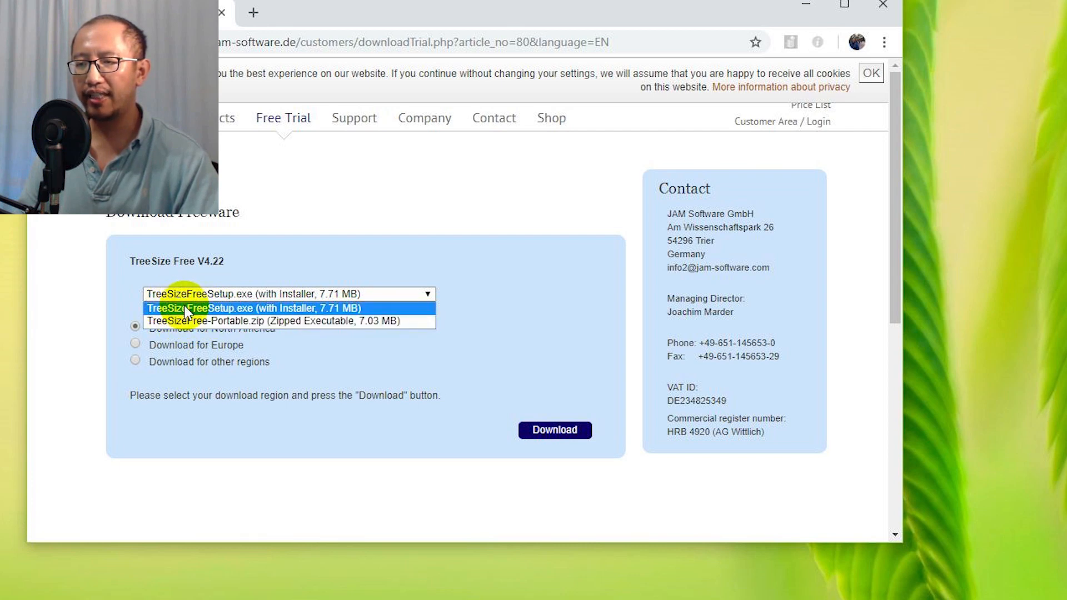
left_click(252, 308)
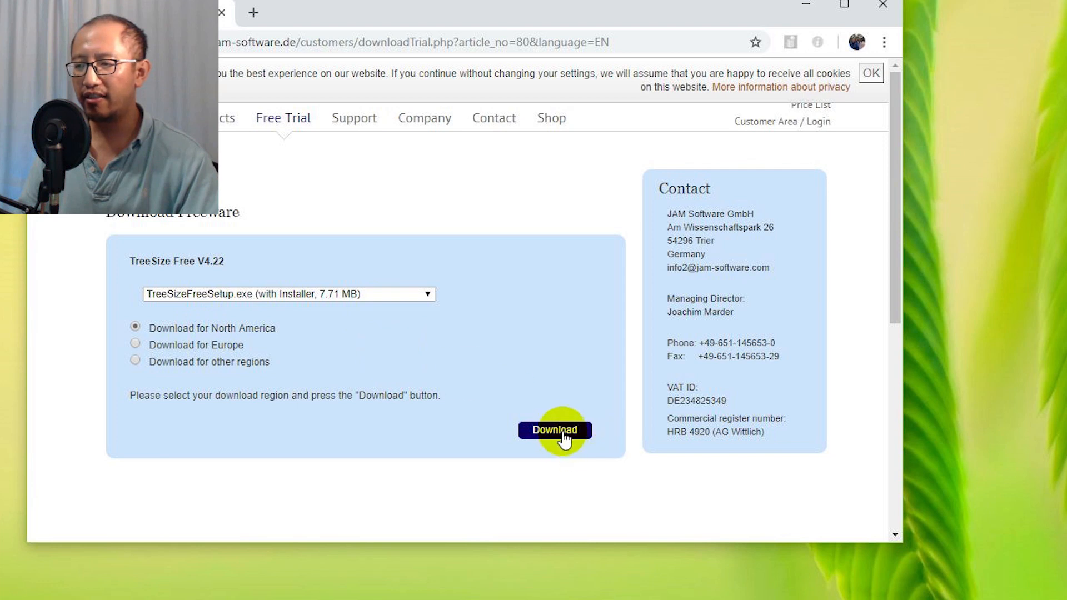
left_click(554, 430)
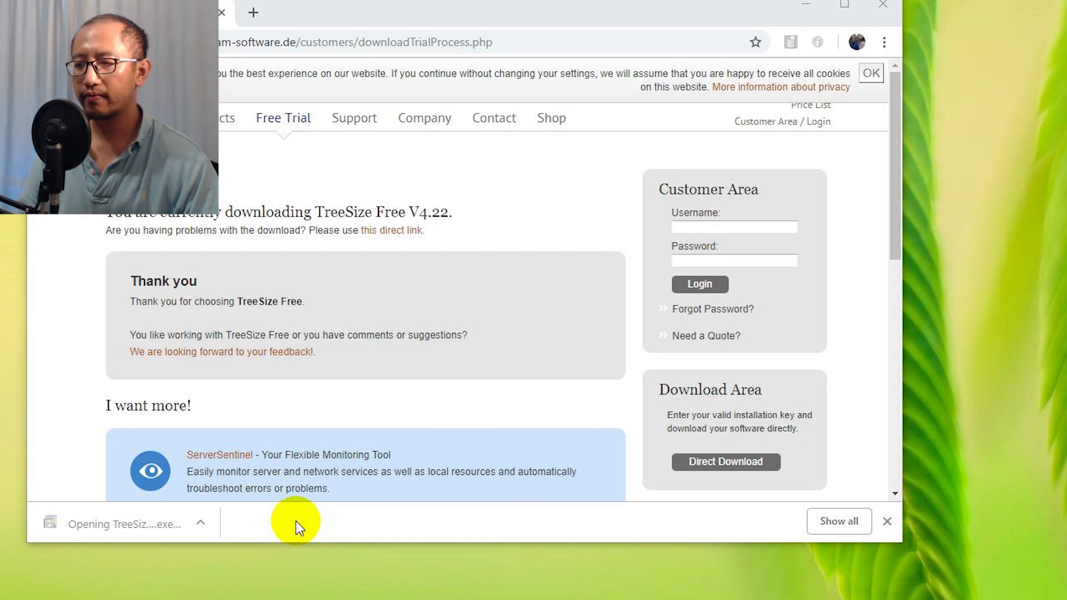
Step: Run the installer with English, accept the licence, and keep the default install folder
left_click(125, 524)
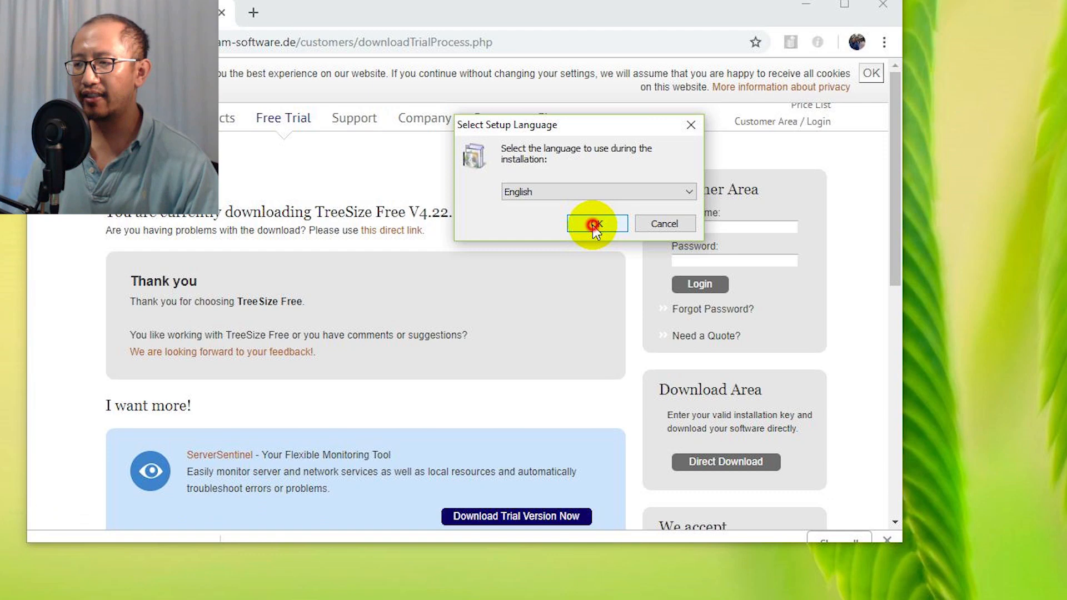
left_click(596, 223)
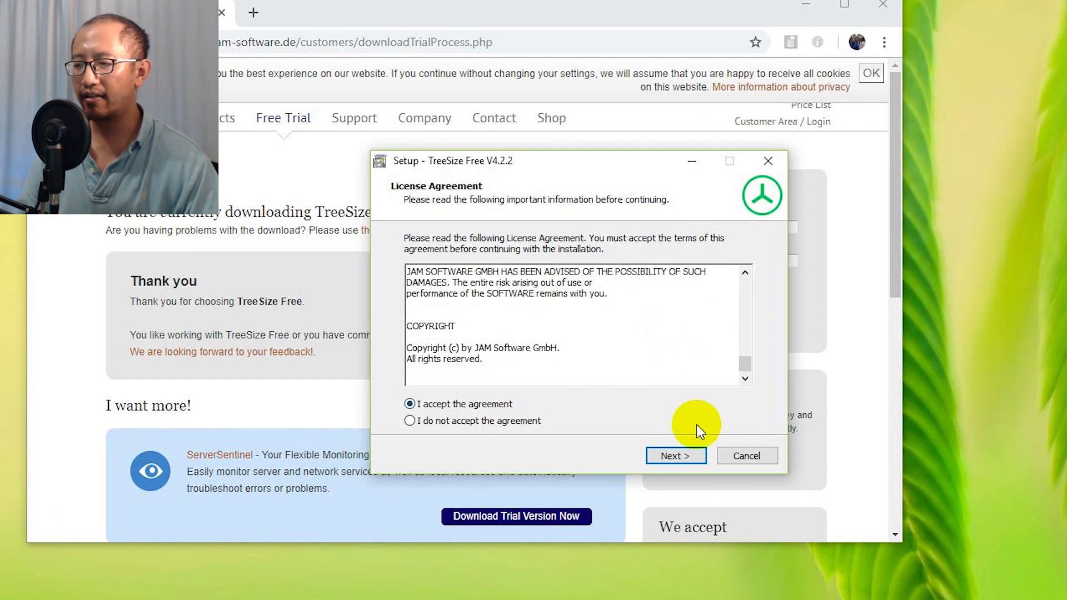
left_click(675, 456)
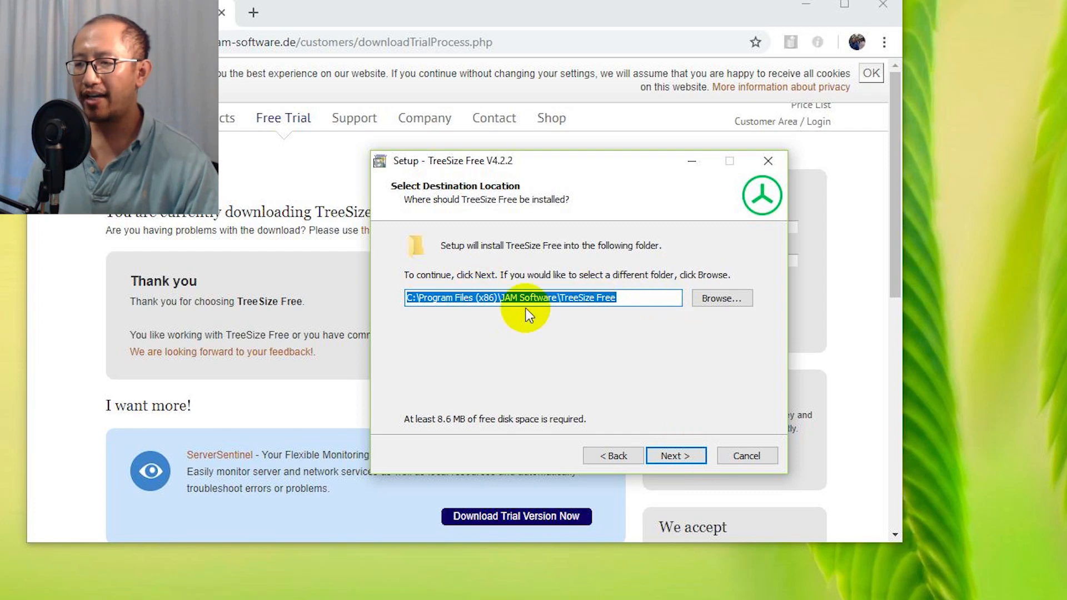
mouse_move(732, 436)
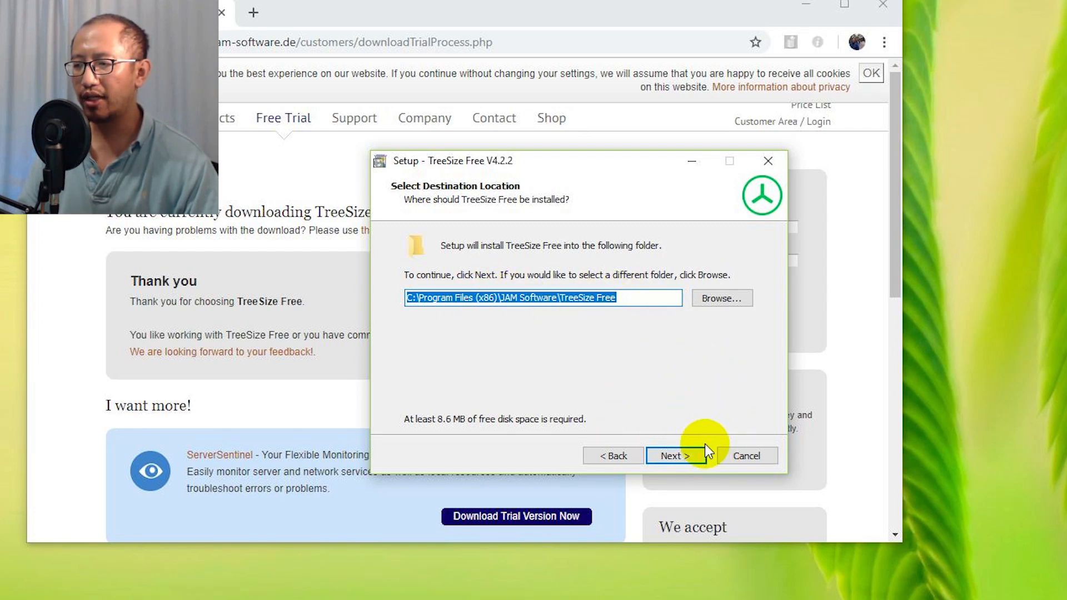
left_click(675, 455)
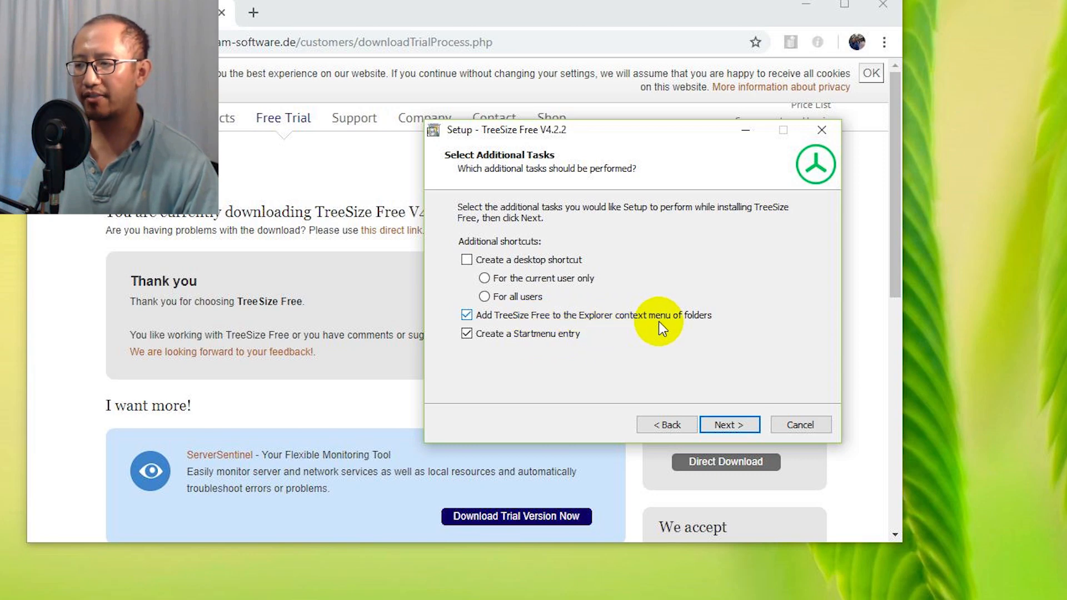
Step: Keep the Explorer context menu option checked and start installing TreeSize Free
left_click(467, 316)
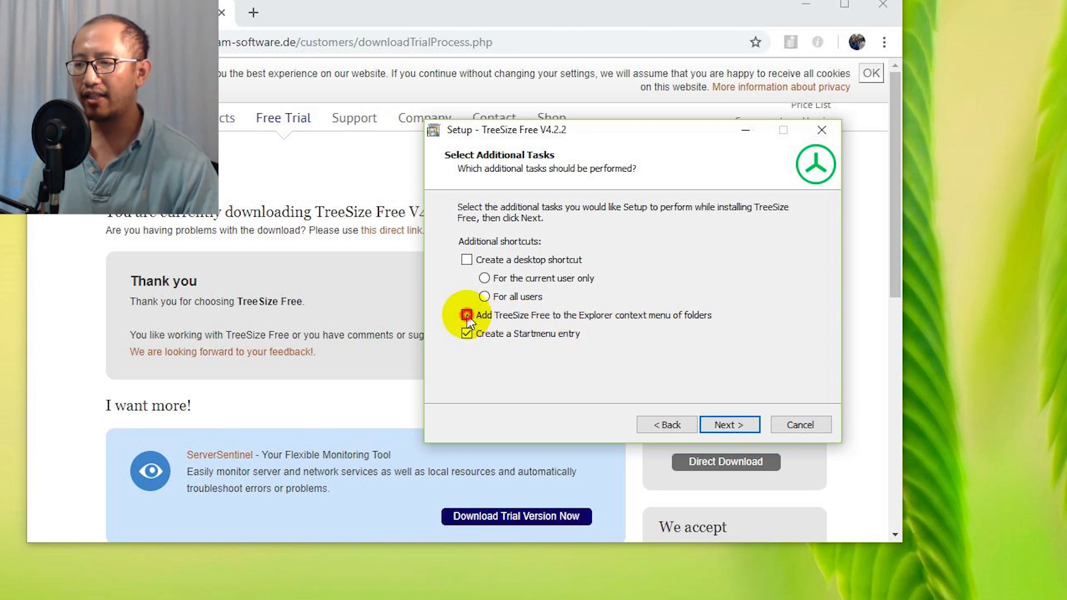
left_click(467, 315)
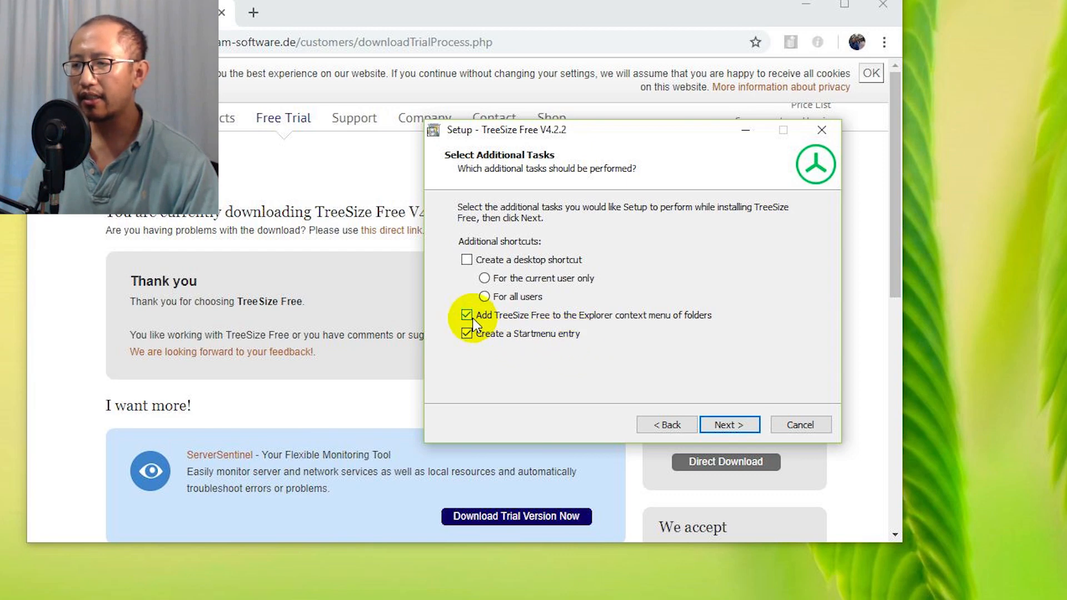
mouse_move(613, 333)
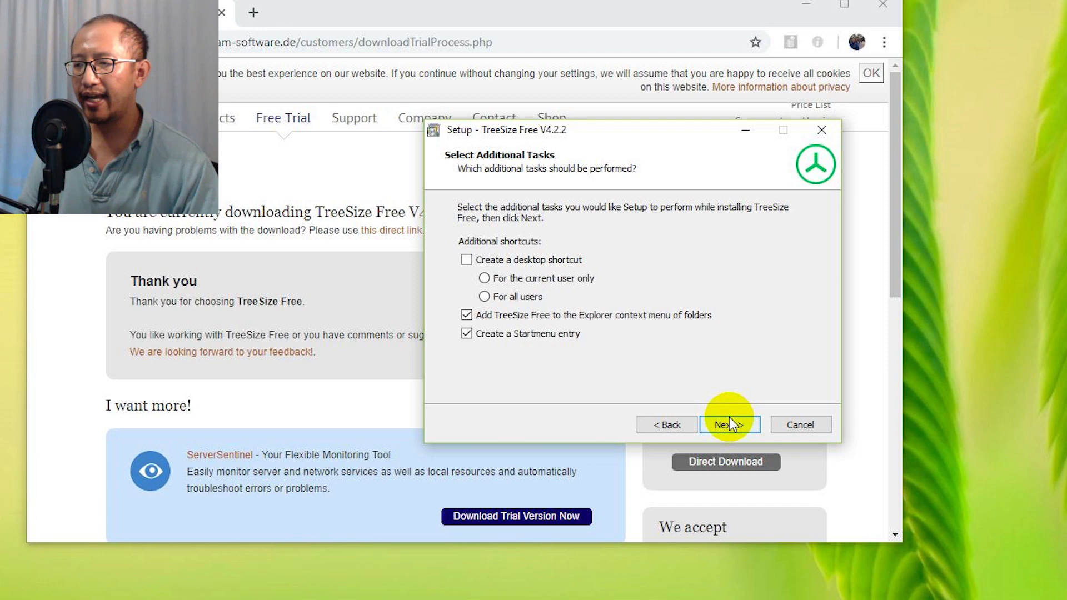
left_click(730, 425)
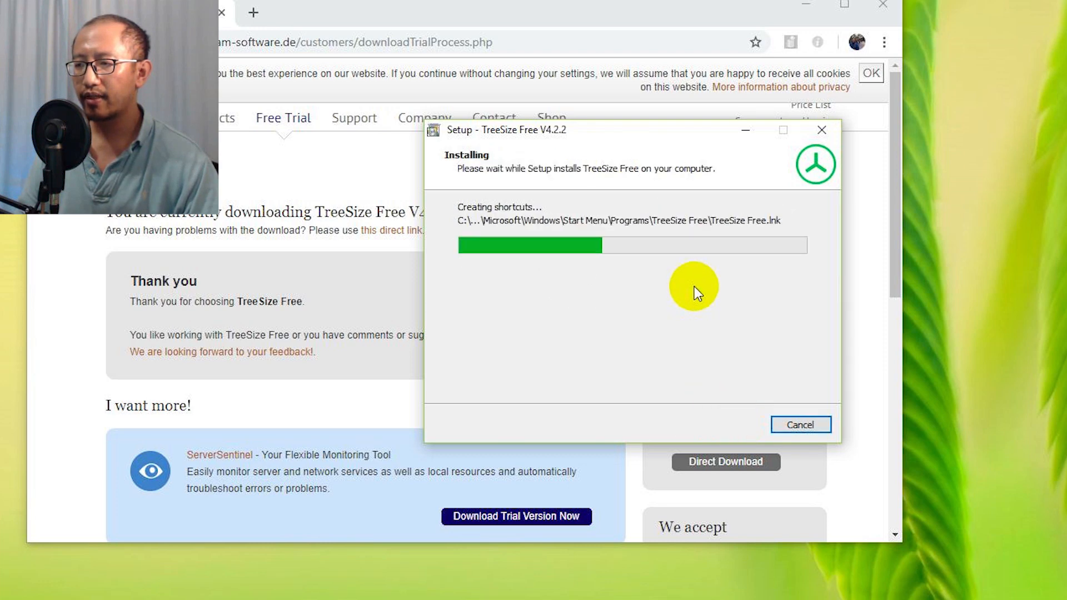
mouse_move(847, 231)
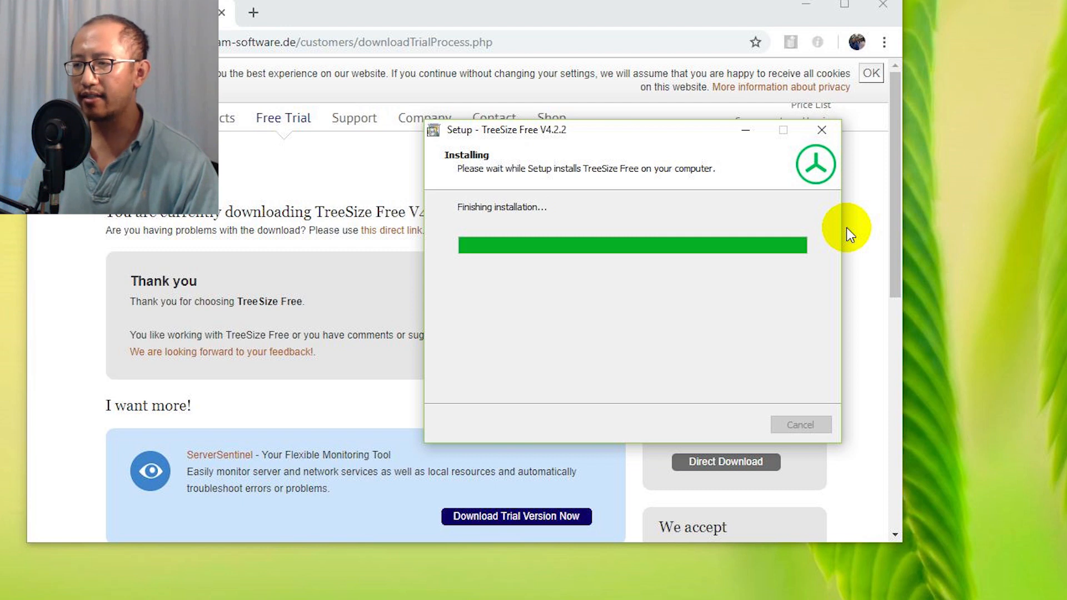
mouse_move(827, 394)
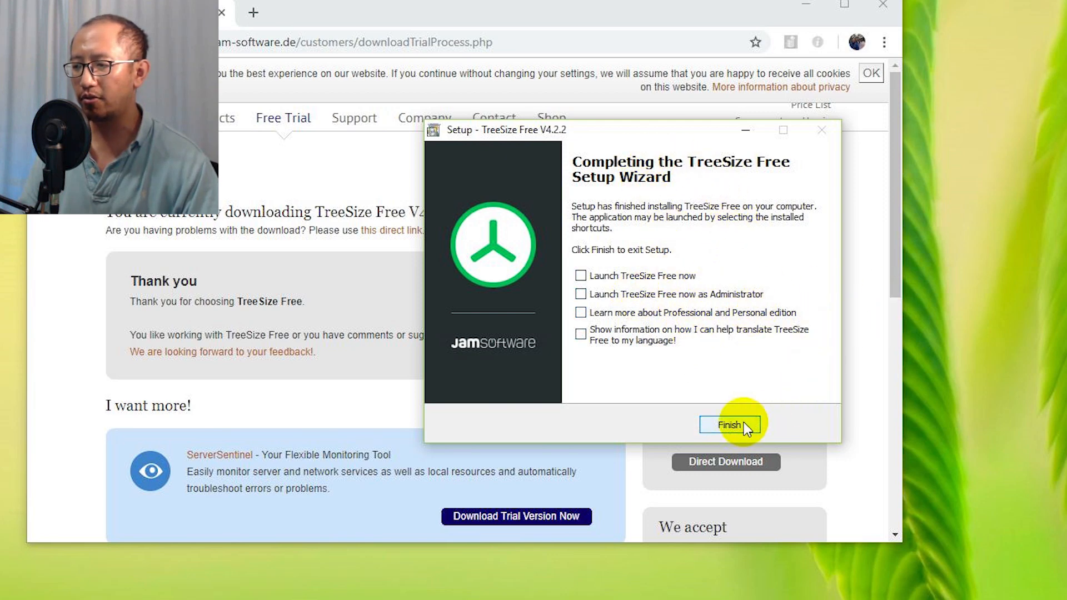
Step: Finish the setup wizard with the launch options left unchecked
left_click(728, 424)
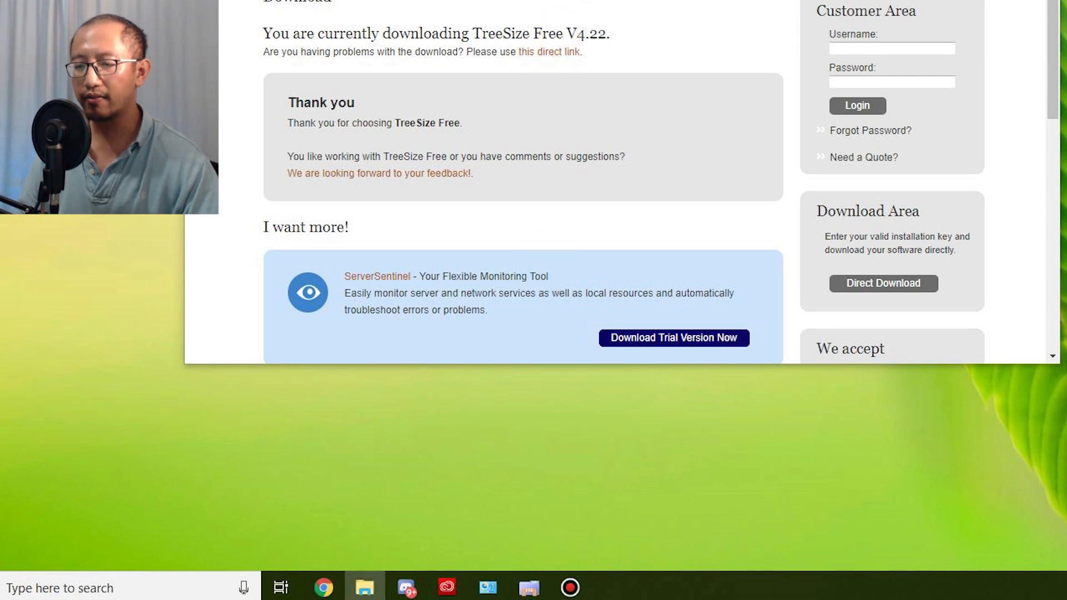
Step: Open the Redmi 6 in File Explorer and right-click its Internal shared storage
left_click(364, 588)
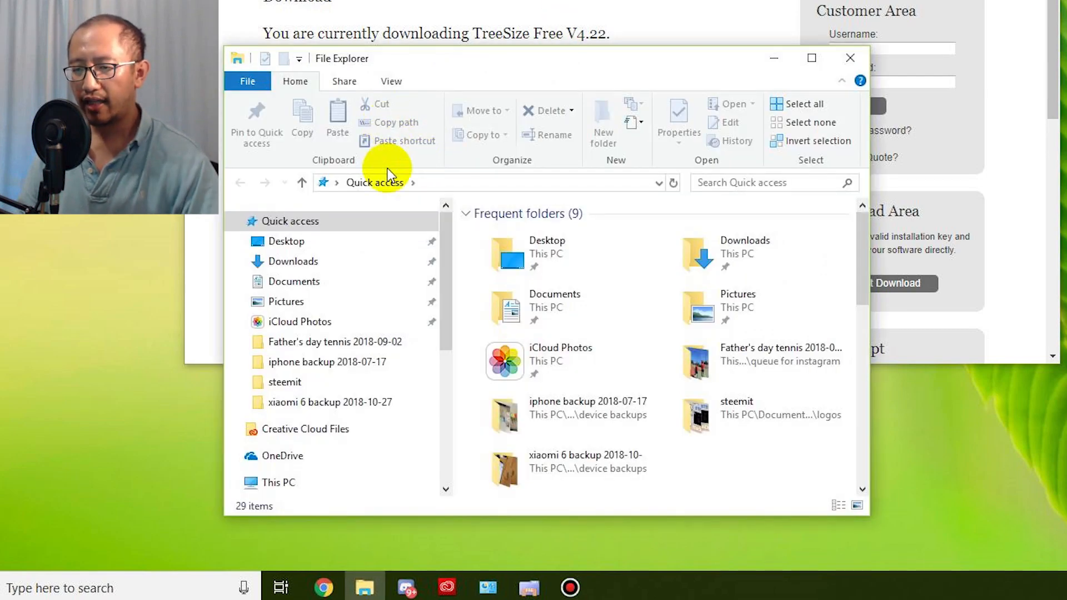
left_click(239, 221)
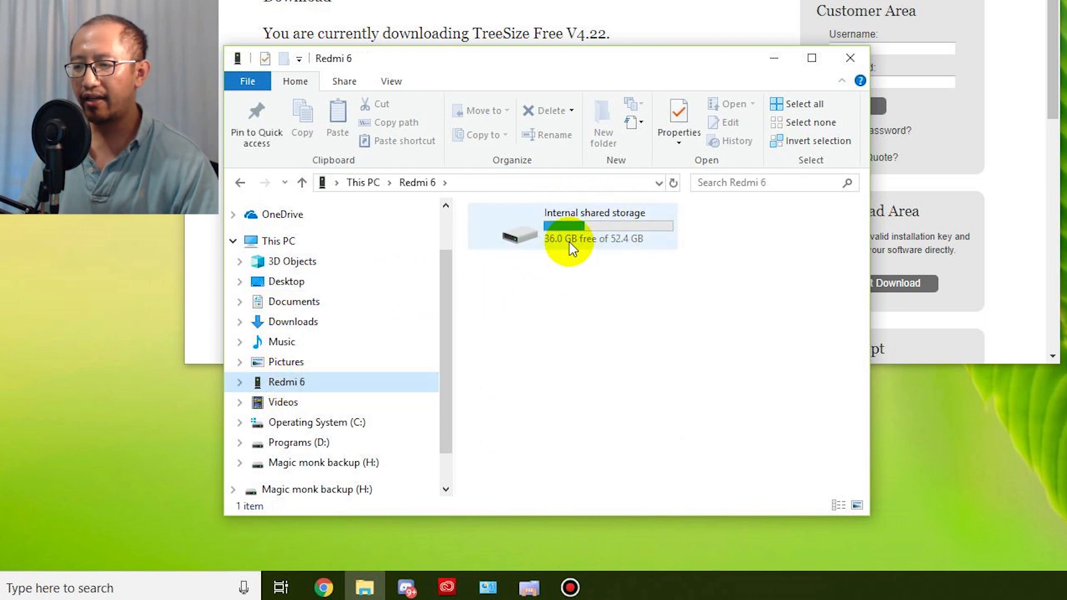
mouse_move(572, 227)
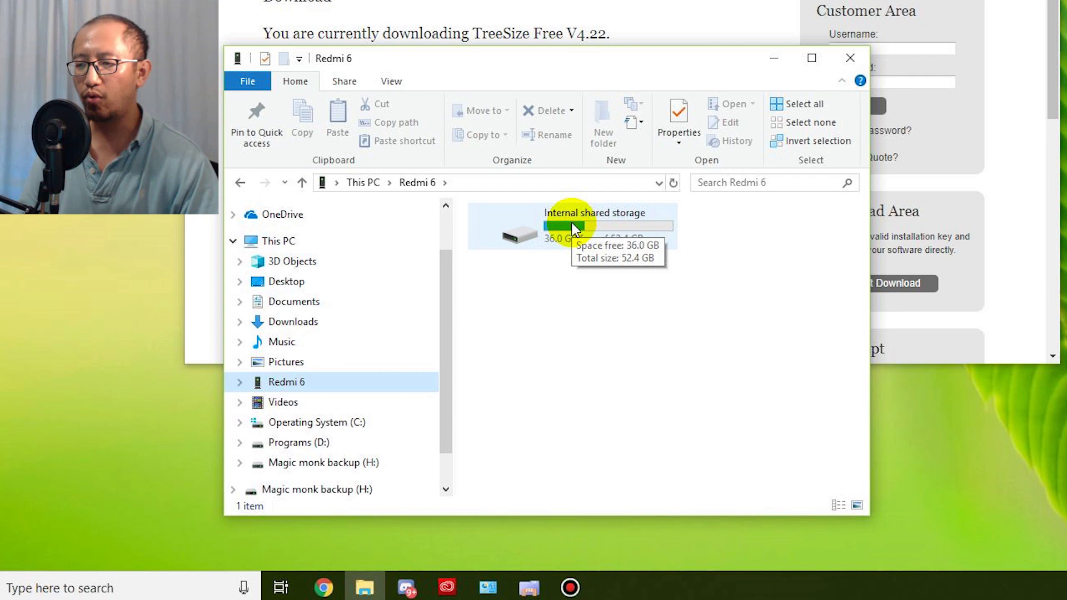
right_click(572, 224)
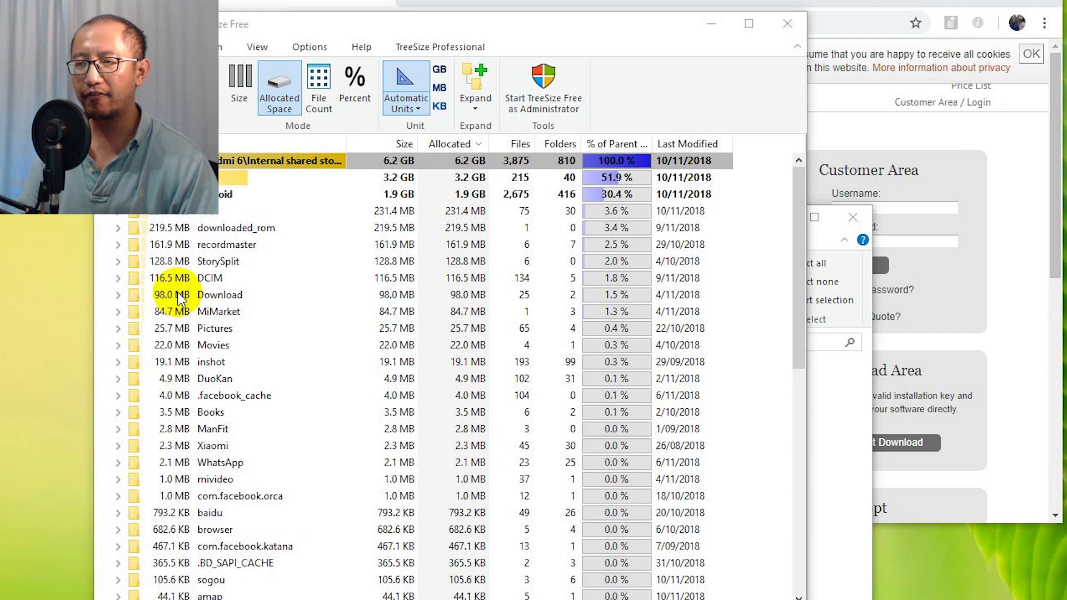
mouse_move(196, 301)
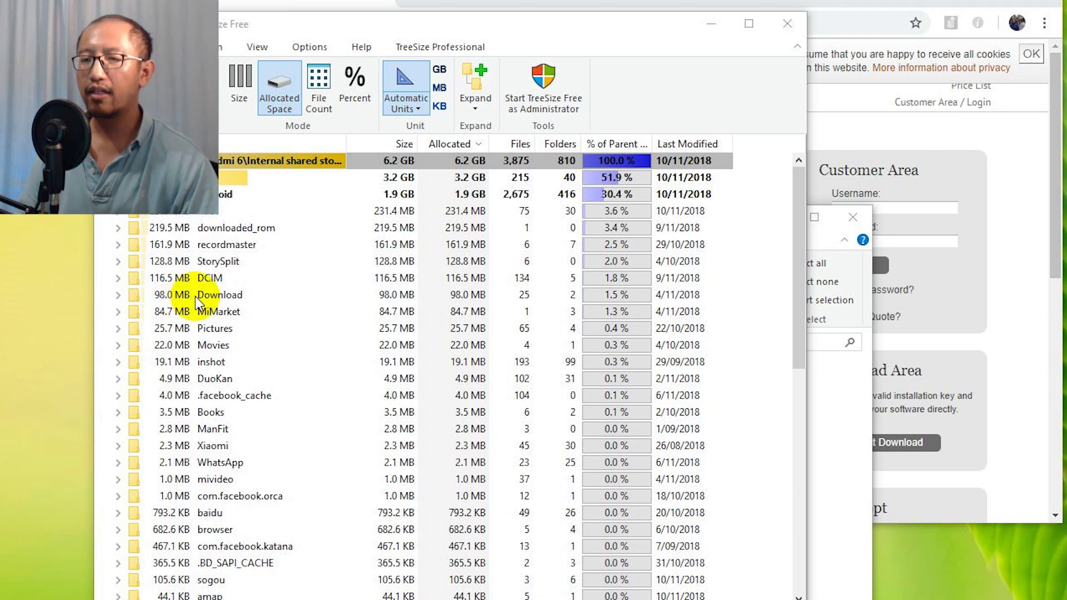